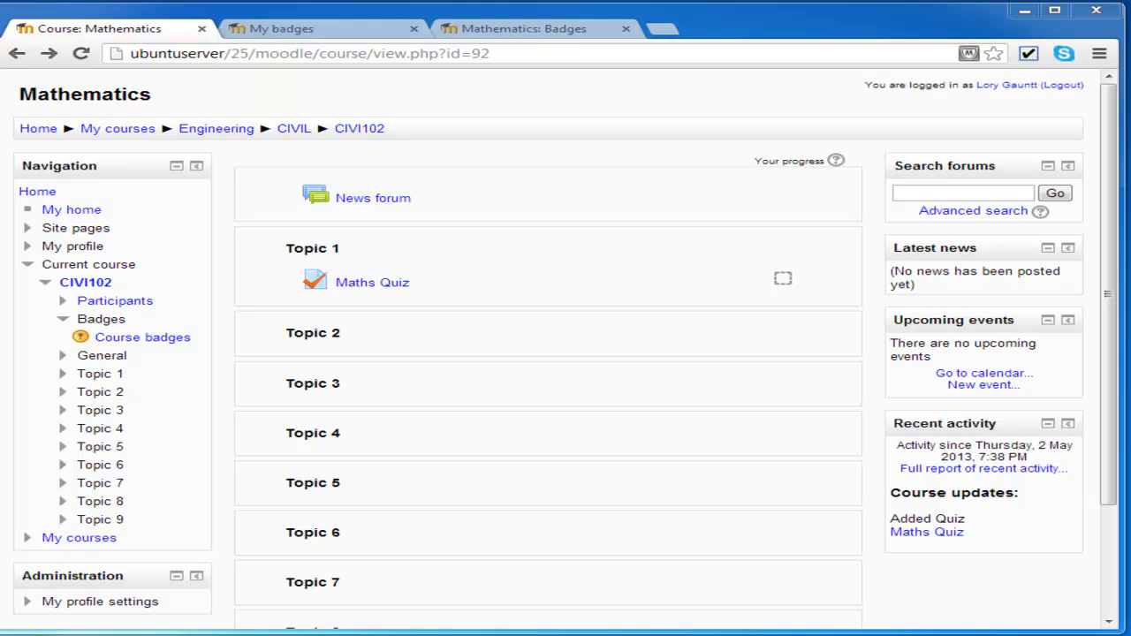
pyautogui.moveTo(554, 303)
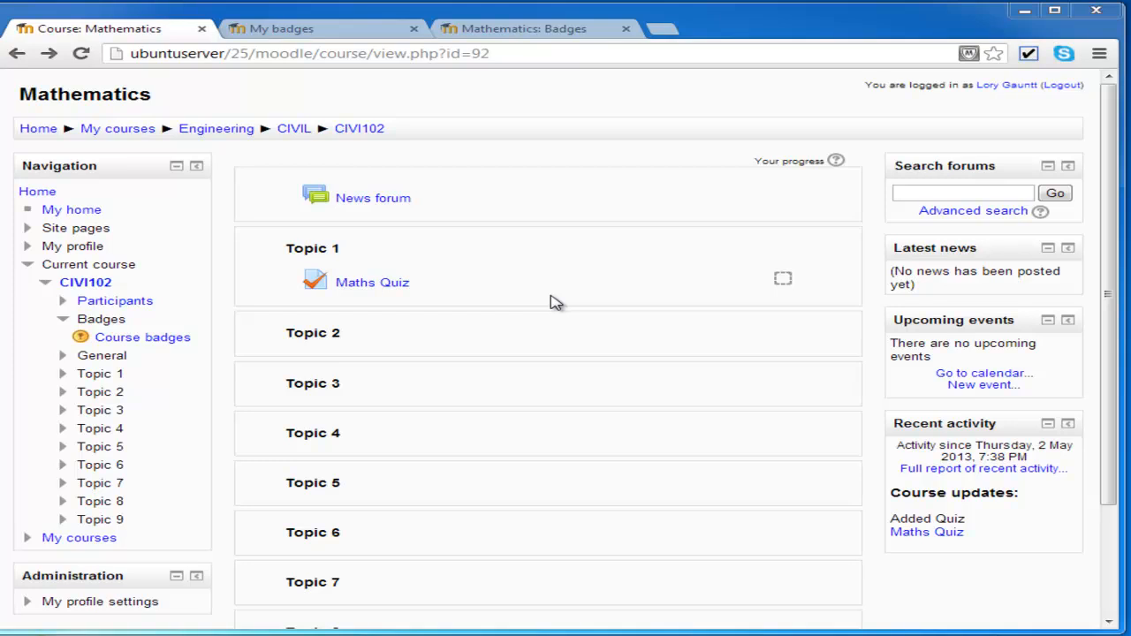
pyautogui.moveTo(110, 226)
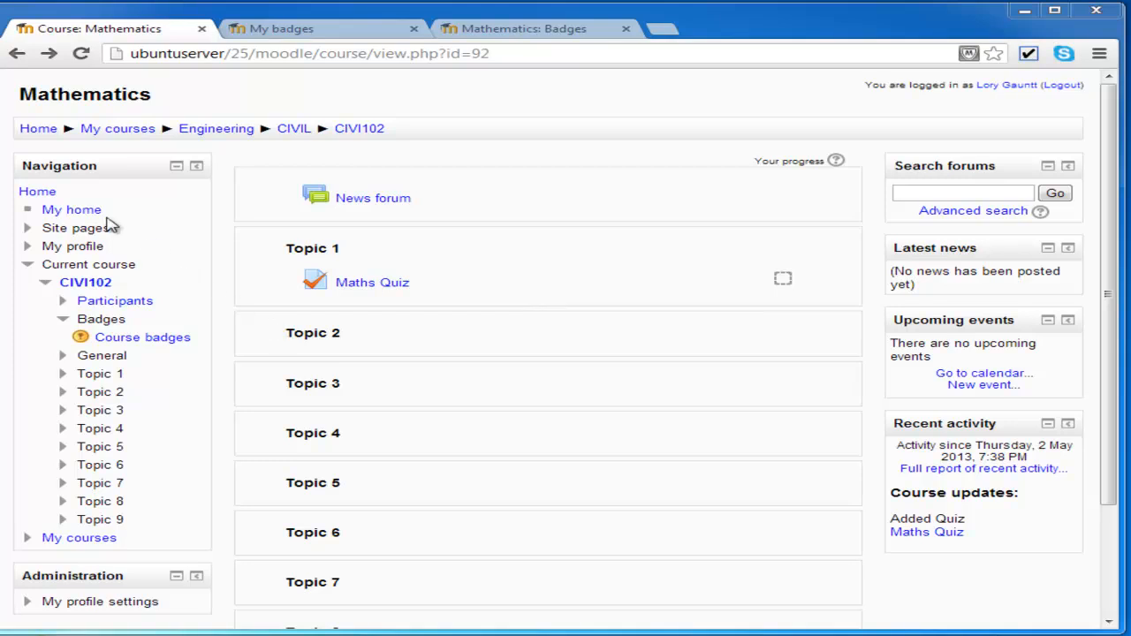
pyautogui.moveTo(141, 343)
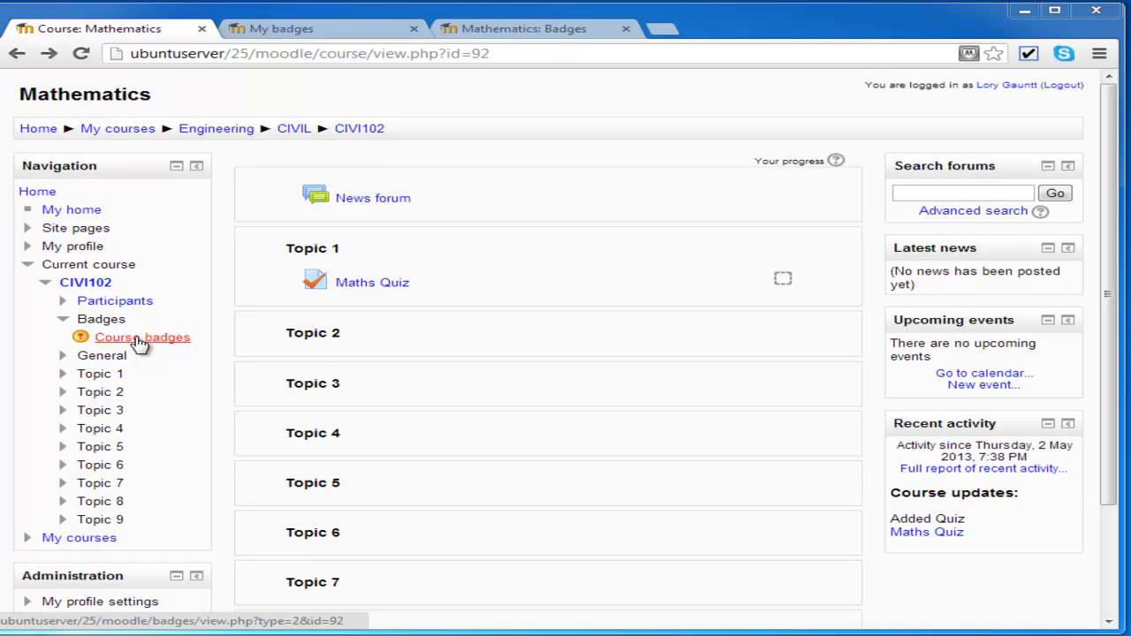
# Review the Maths 101 badge and its Maths Quiz criterion, then return to CIVI102
pyautogui.click(141, 336)
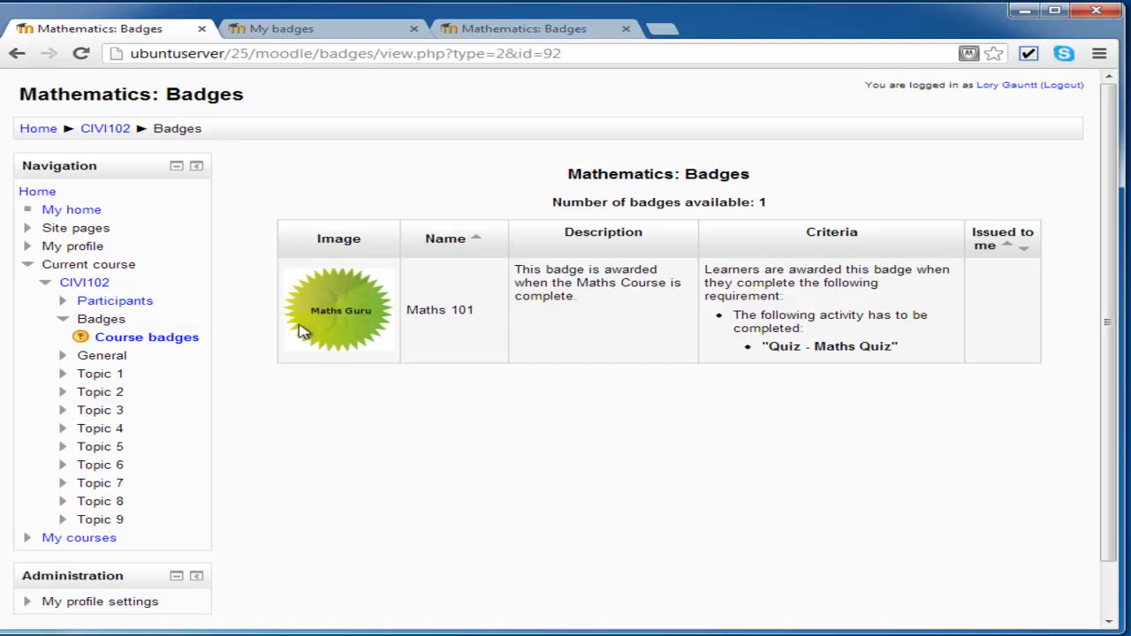
pyautogui.moveTo(334, 330)
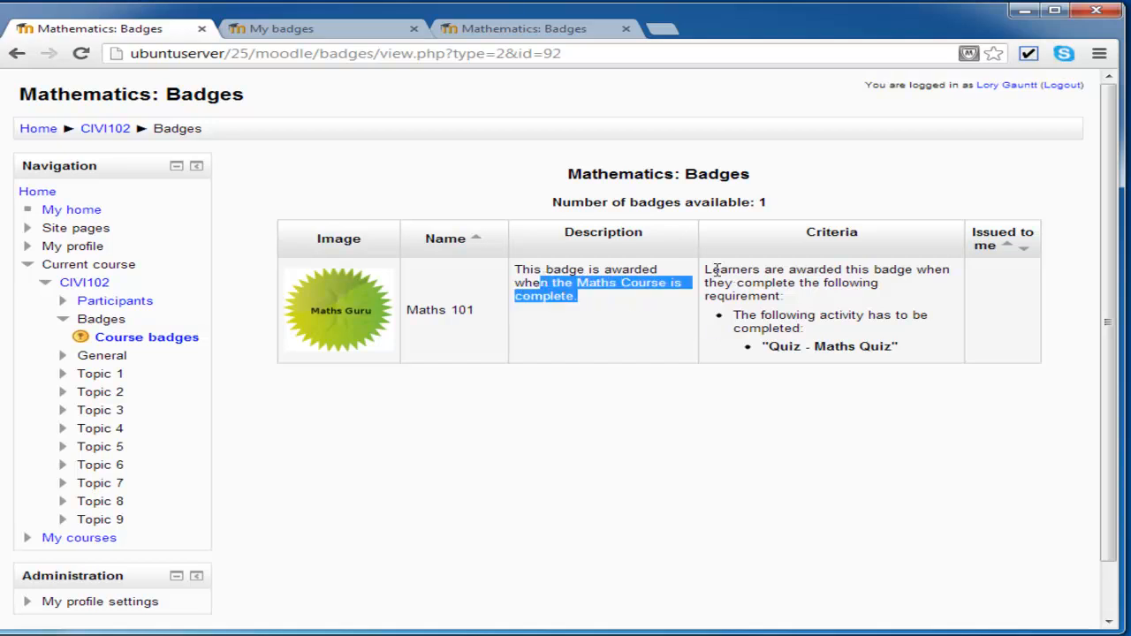
pyautogui.moveTo(887, 286)
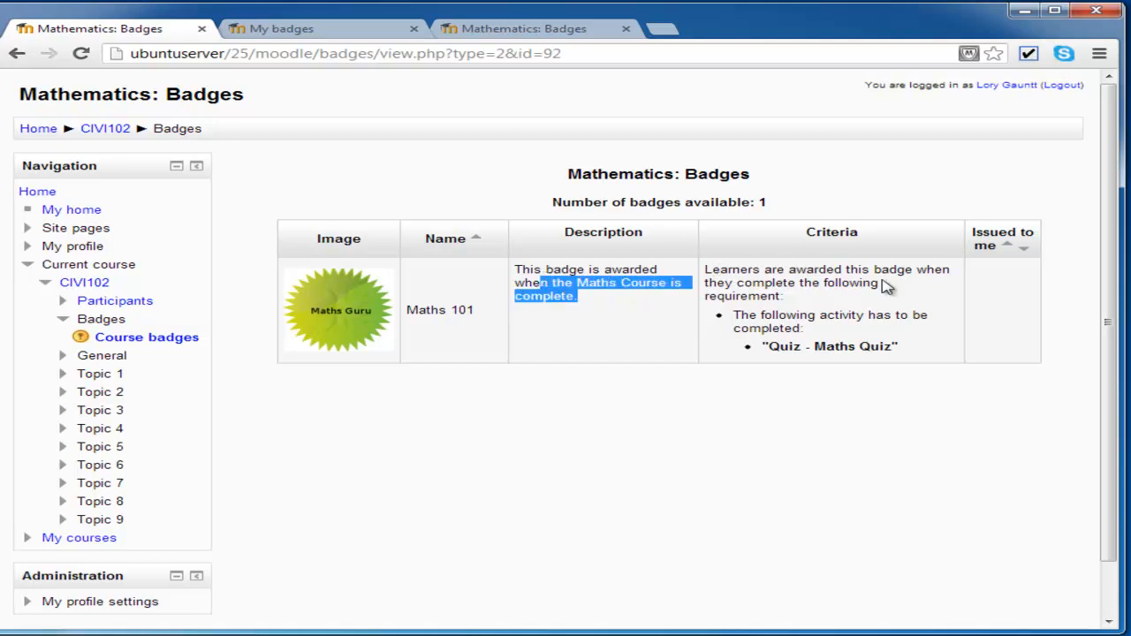
pyautogui.moveTo(851, 318)
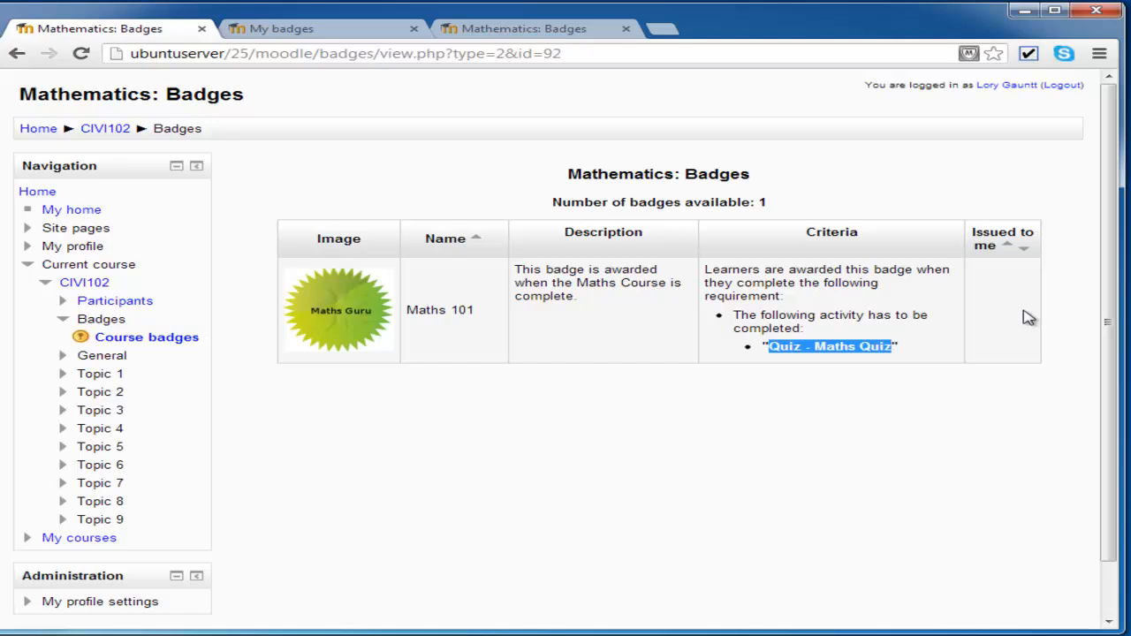
pyautogui.moveTo(802, 308)
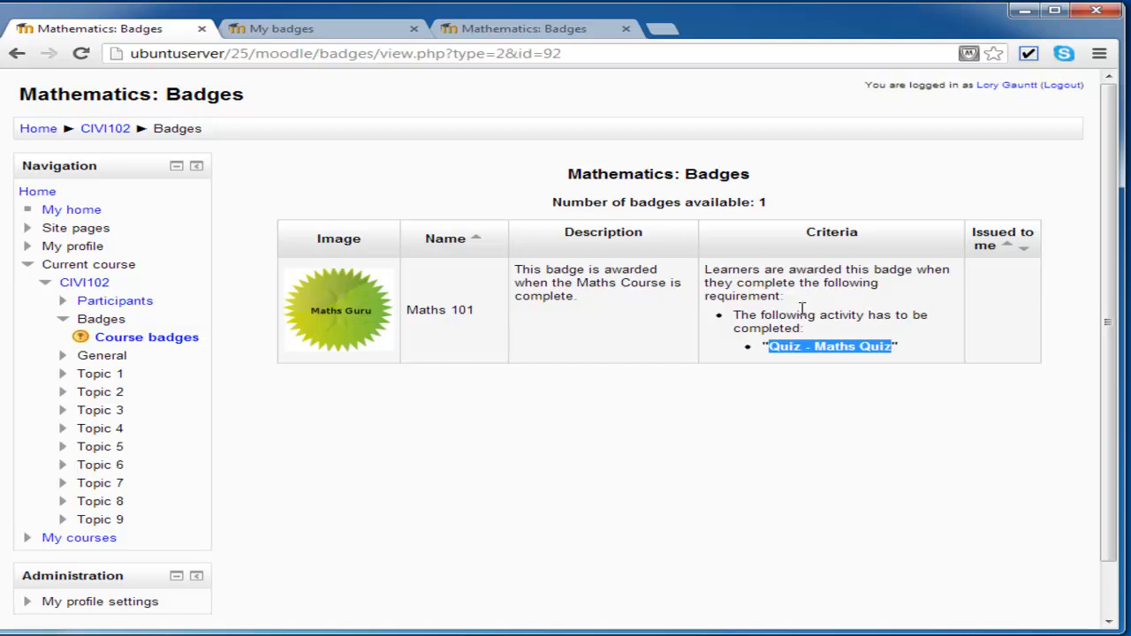
pyautogui.click(106, 127)
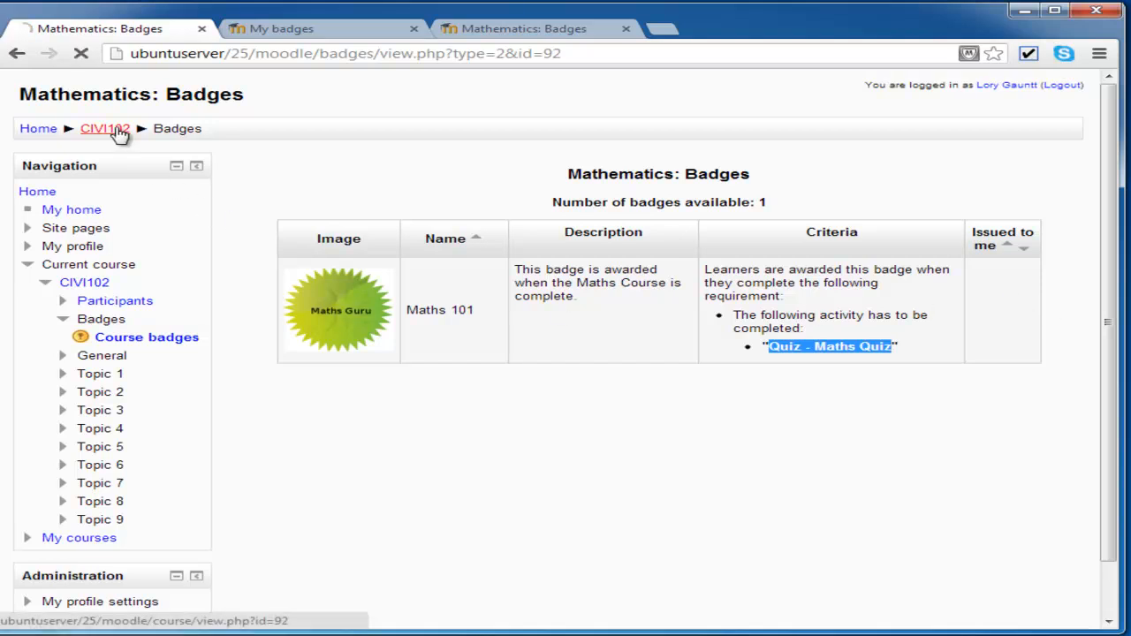
# Attempt the Maths Quiz answering a. 100 as the largest number and submit it
pyautogui.click(104, 127)
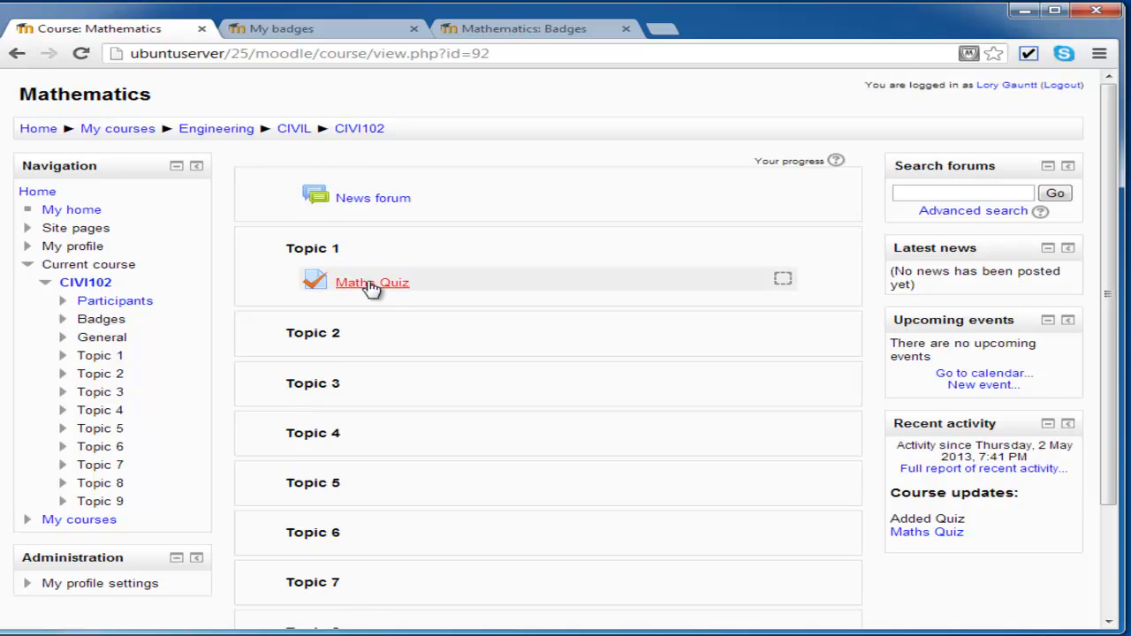
pyautogui.click(371, 283)
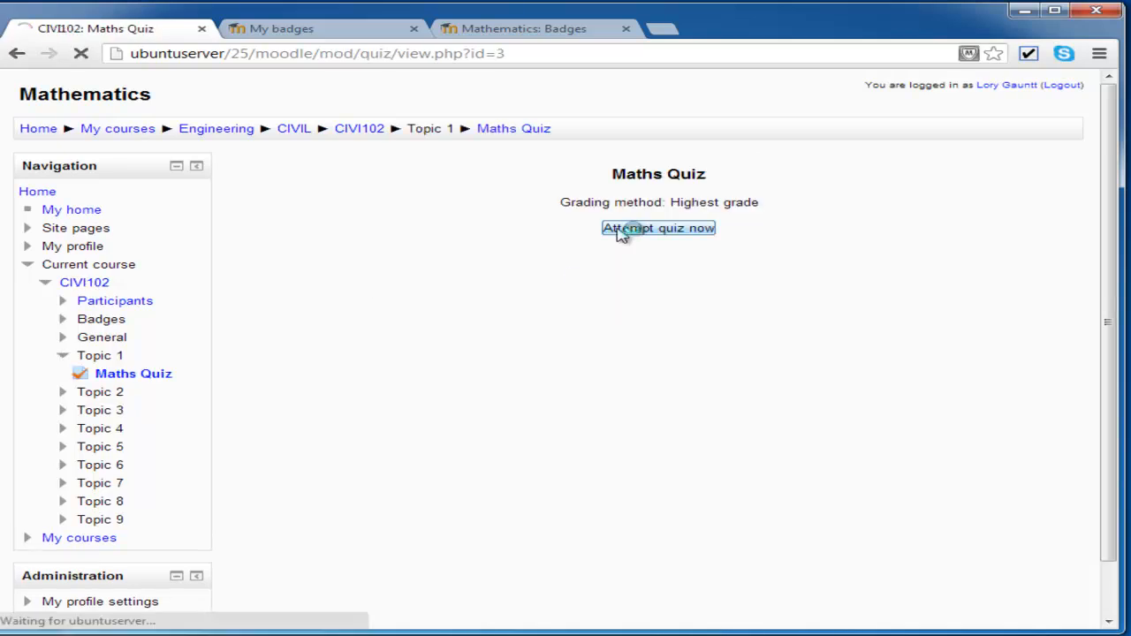
pyautogui.click(657, 228)
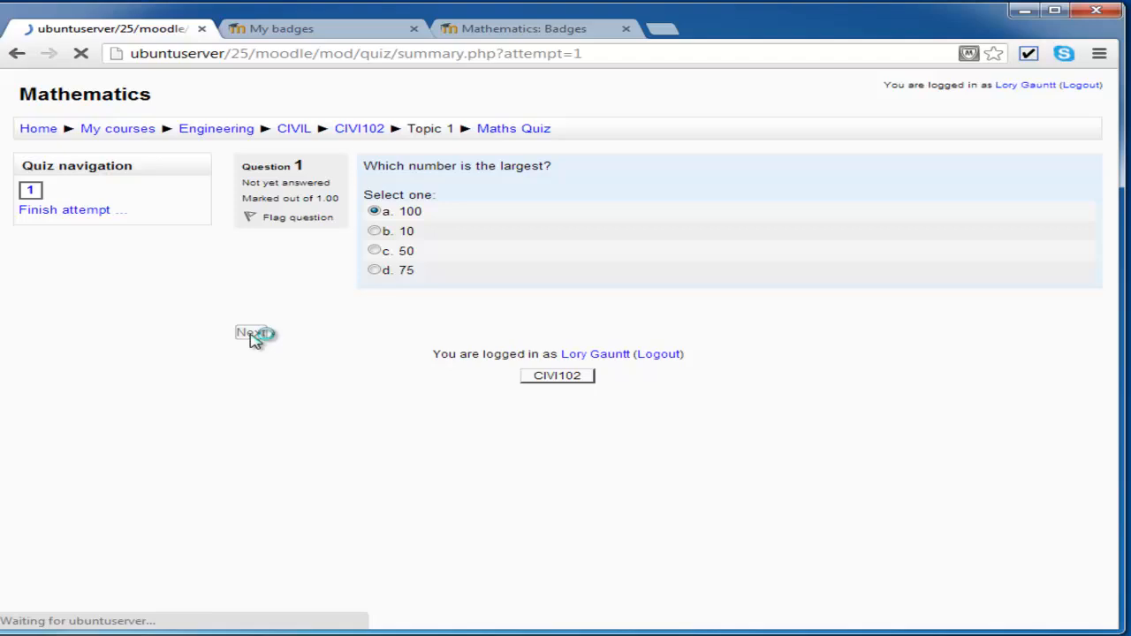
pyautogui.click(251, 333)
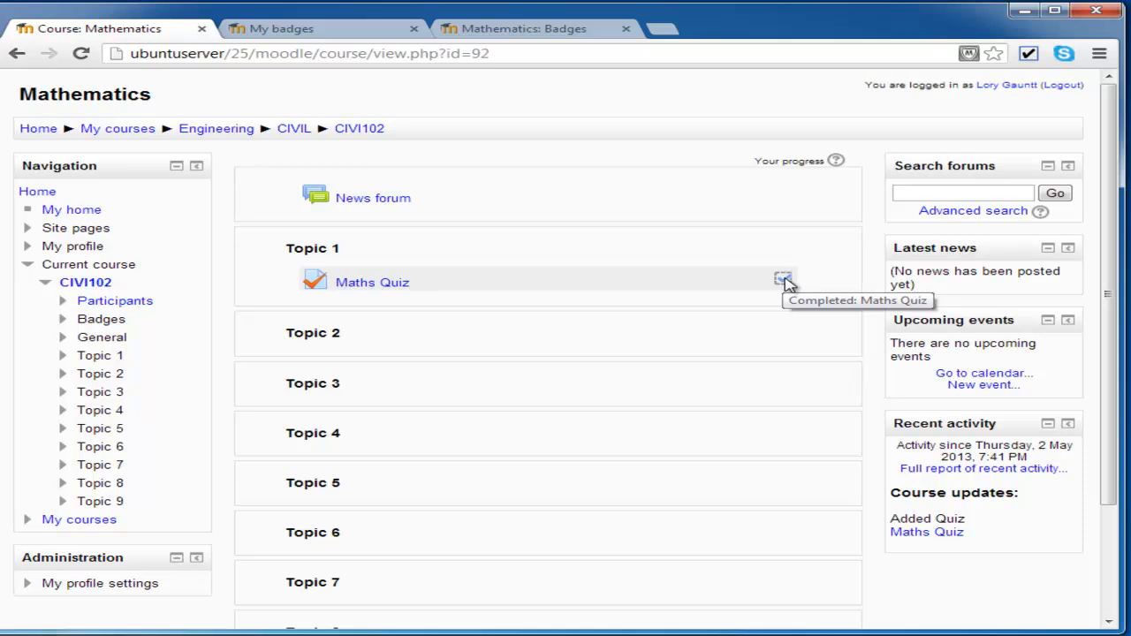
pyautogui.moveTo(548, 345)
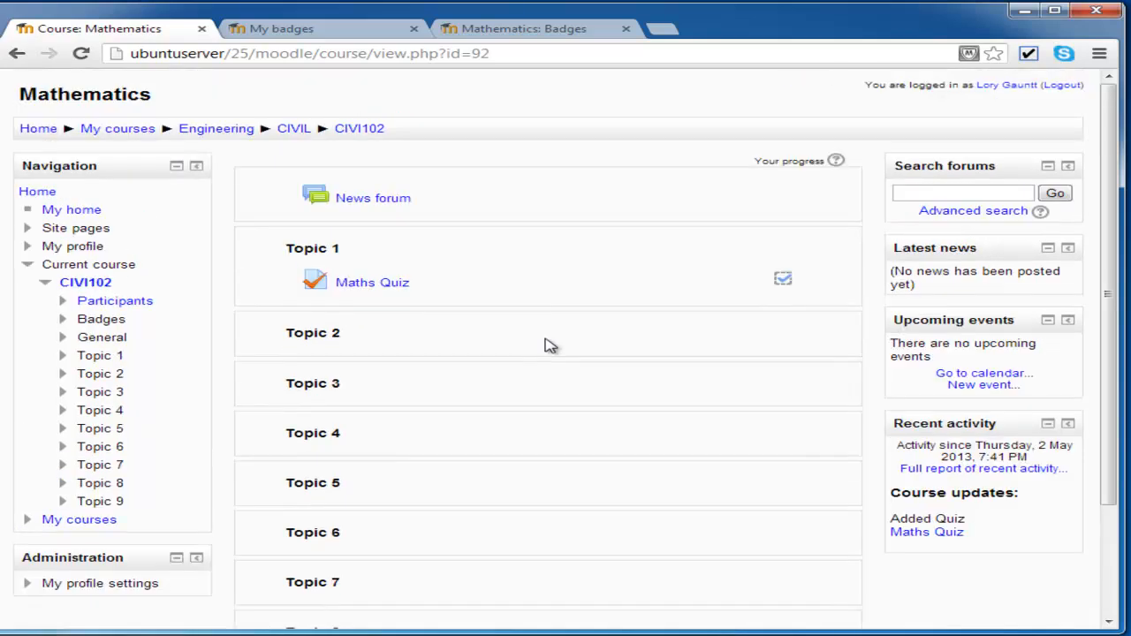
pyautogui.moveTo(95, 321)
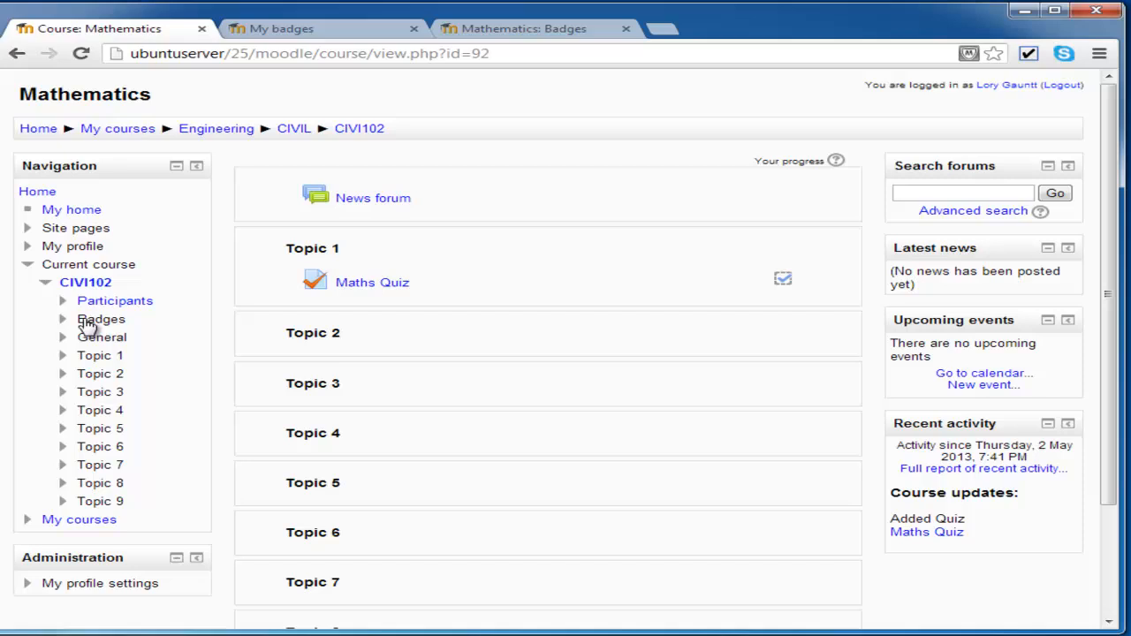
pyautogui.click(101, 318)
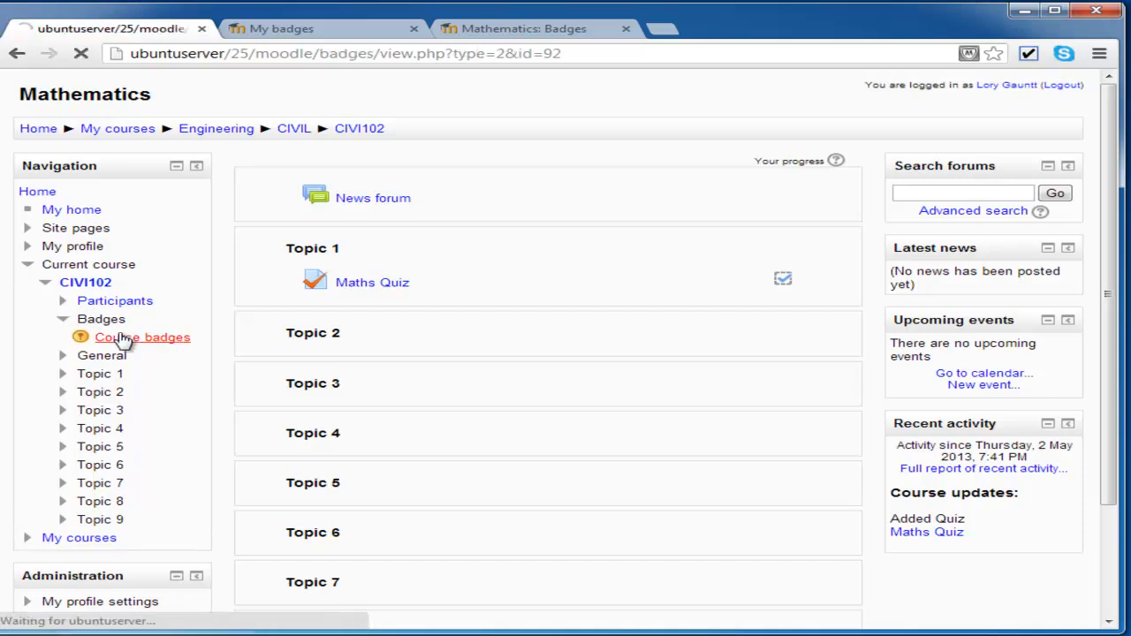
pyautogui.click(142, 336)
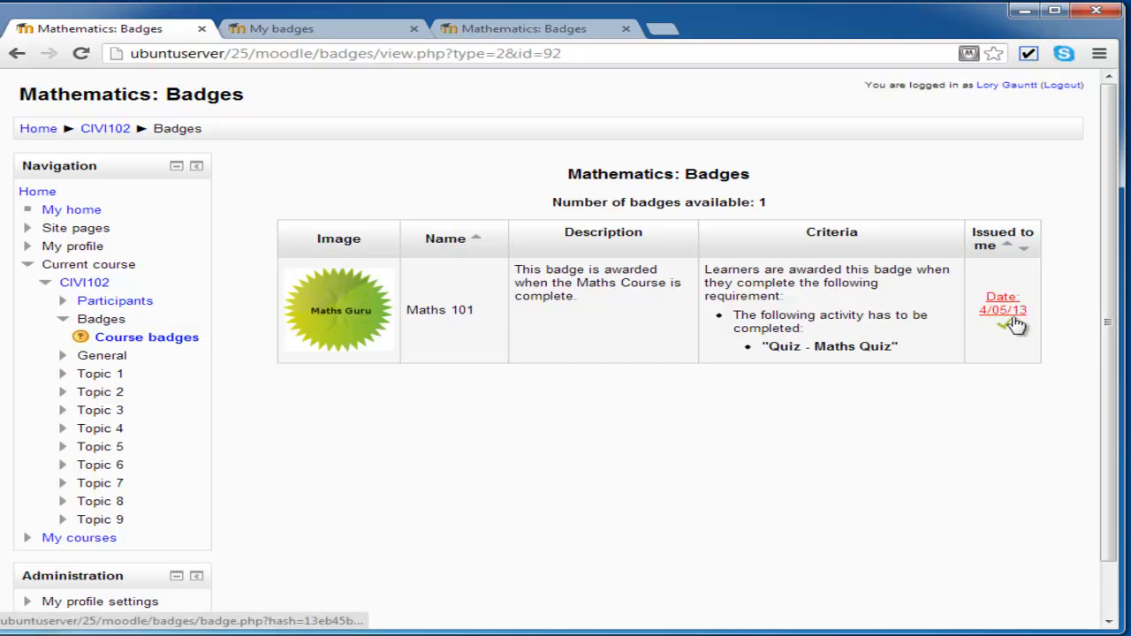
pyautogui.moveTo(159, 385)
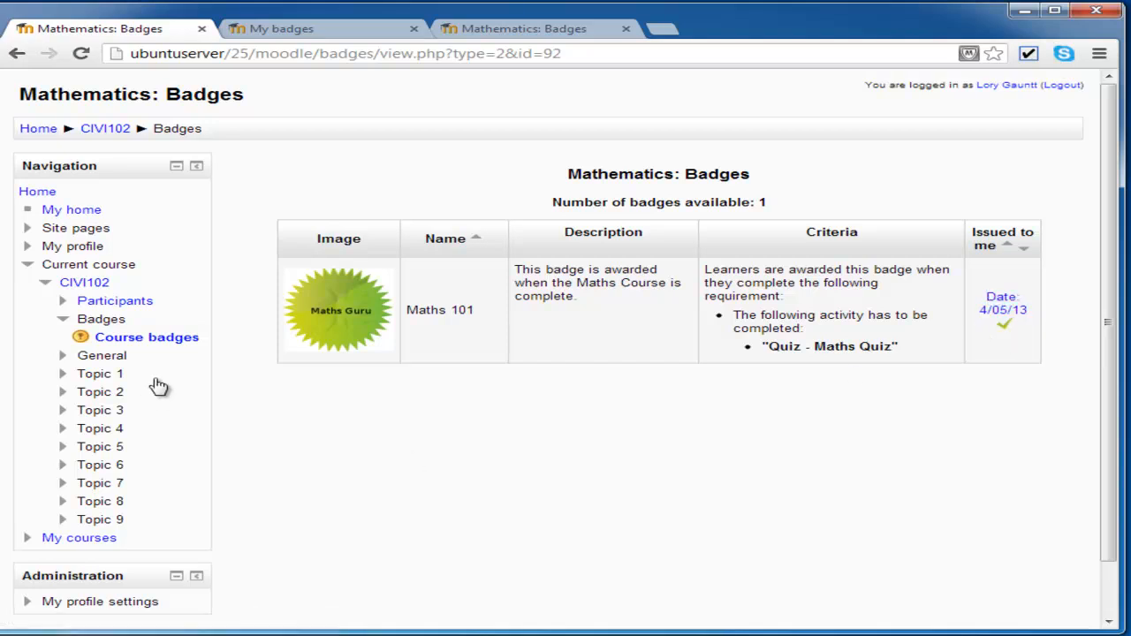
pyautogui.moveTo(35, 251)
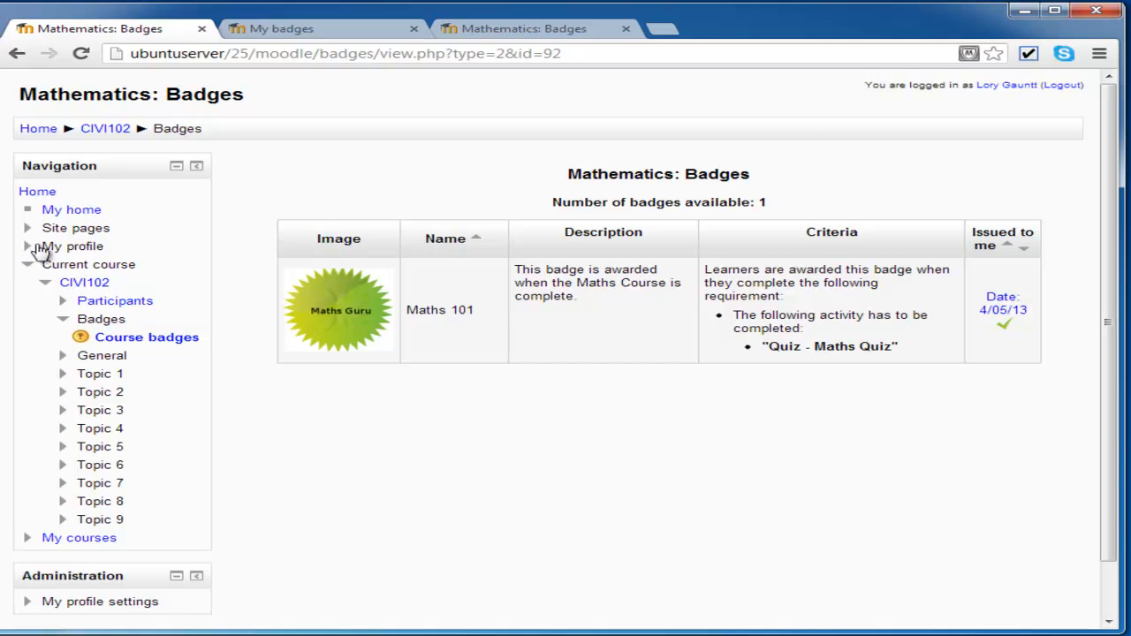
# Go to My badges under My profile, listing the earned Maths 101 badge
pyautogui.click(29, 246)
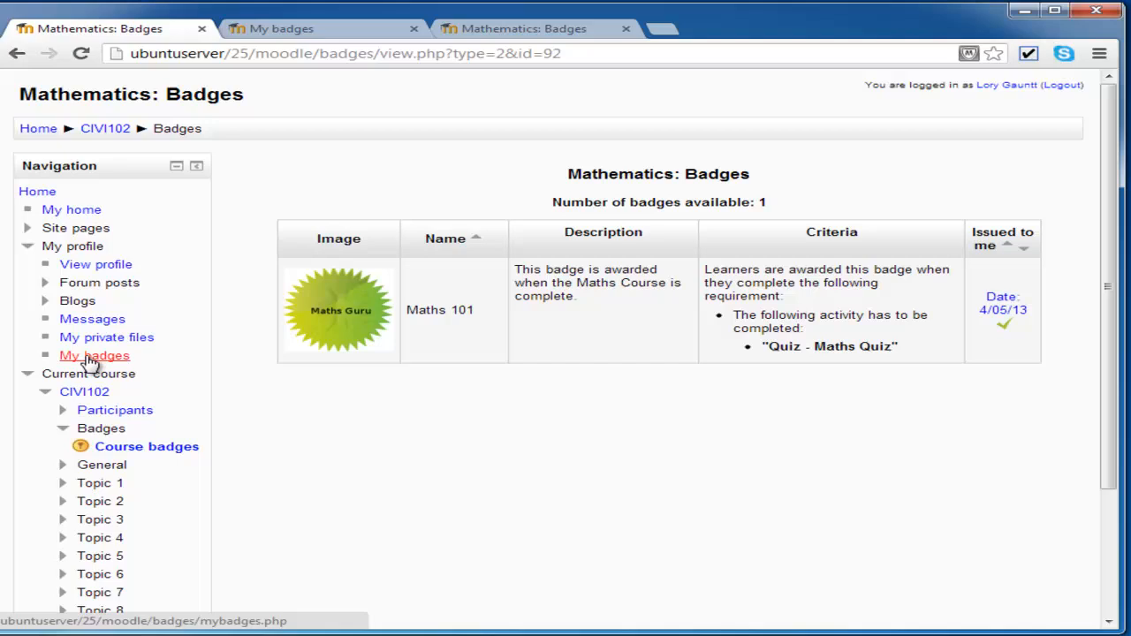
pyautogui.click(96, 355)
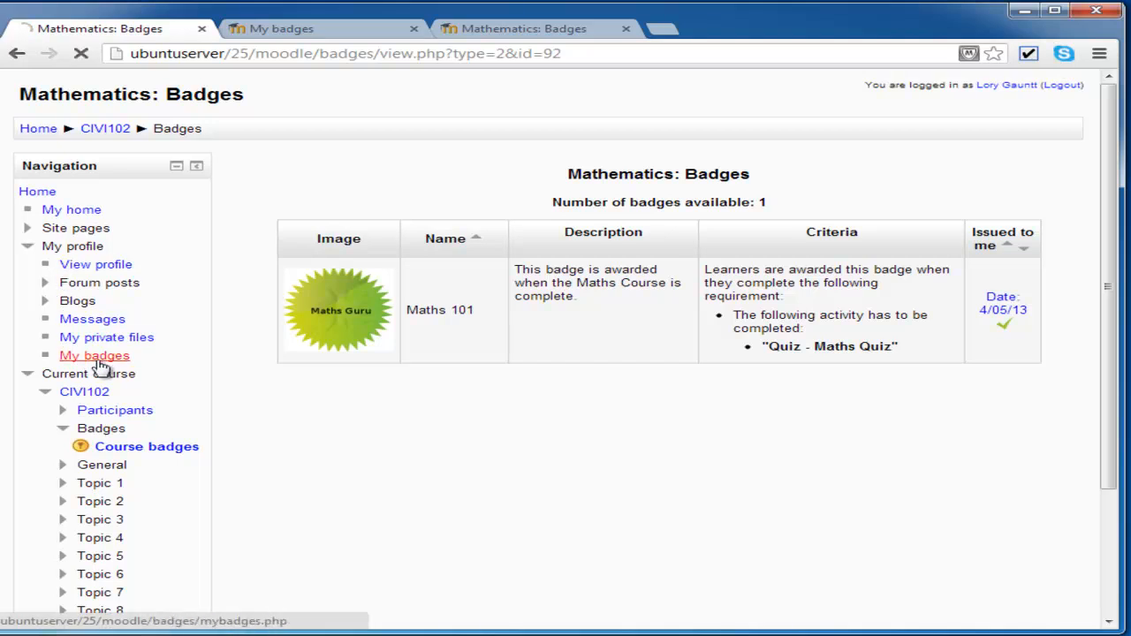
pyautogui.click(94, 355)
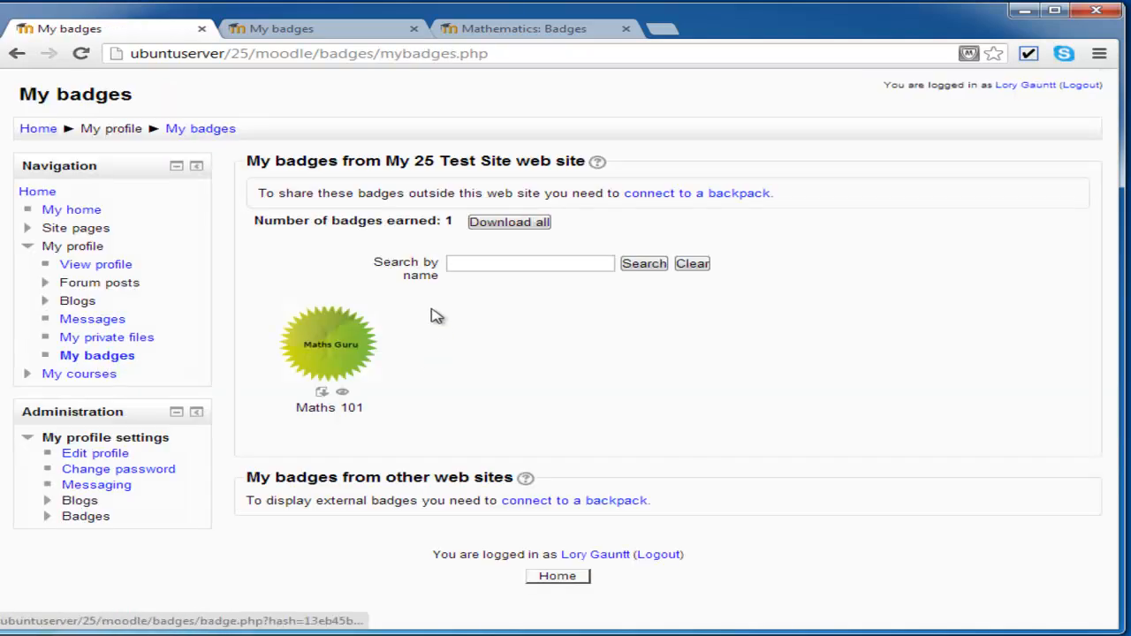
pyautogui.moveTo(481, 359)
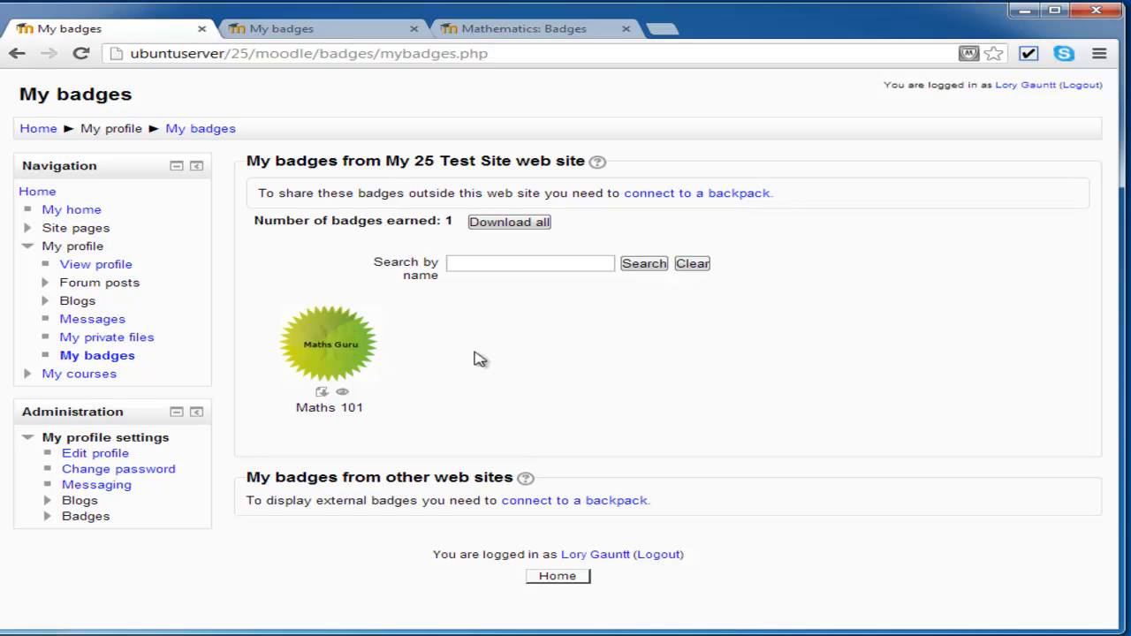
pyautogui.moveTo(438, 362)
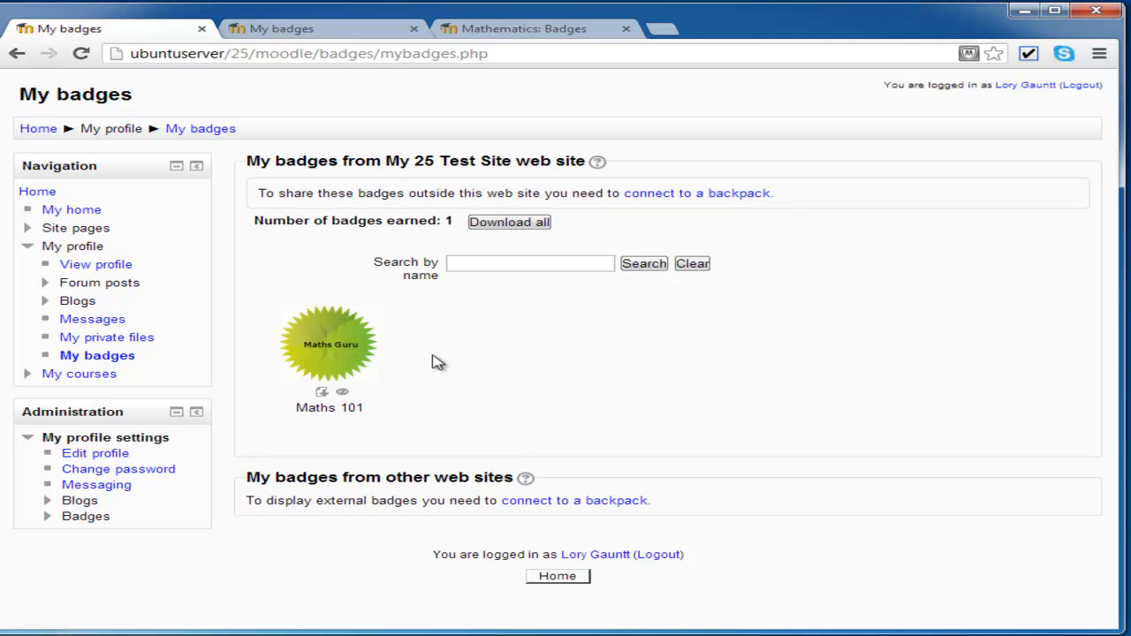
pyautogui.moveTo(321, 392)
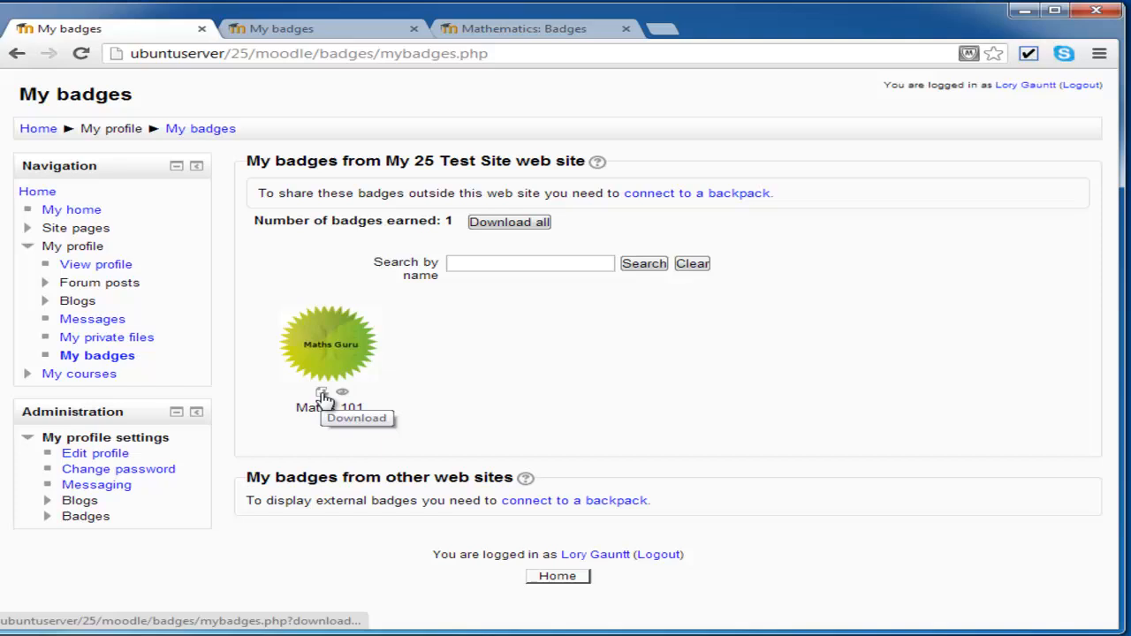
pyautogui.moveTo(374, 378)
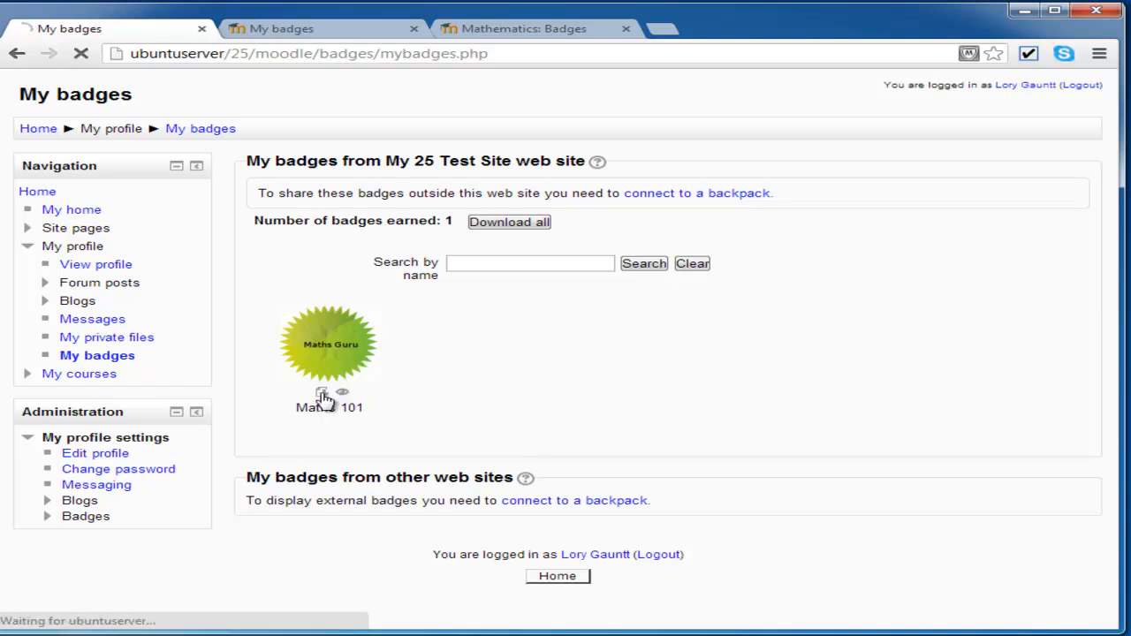
# Download the Maths 101 badge as a PNG and view the downloaded file
pyautogui.click(322, 392)
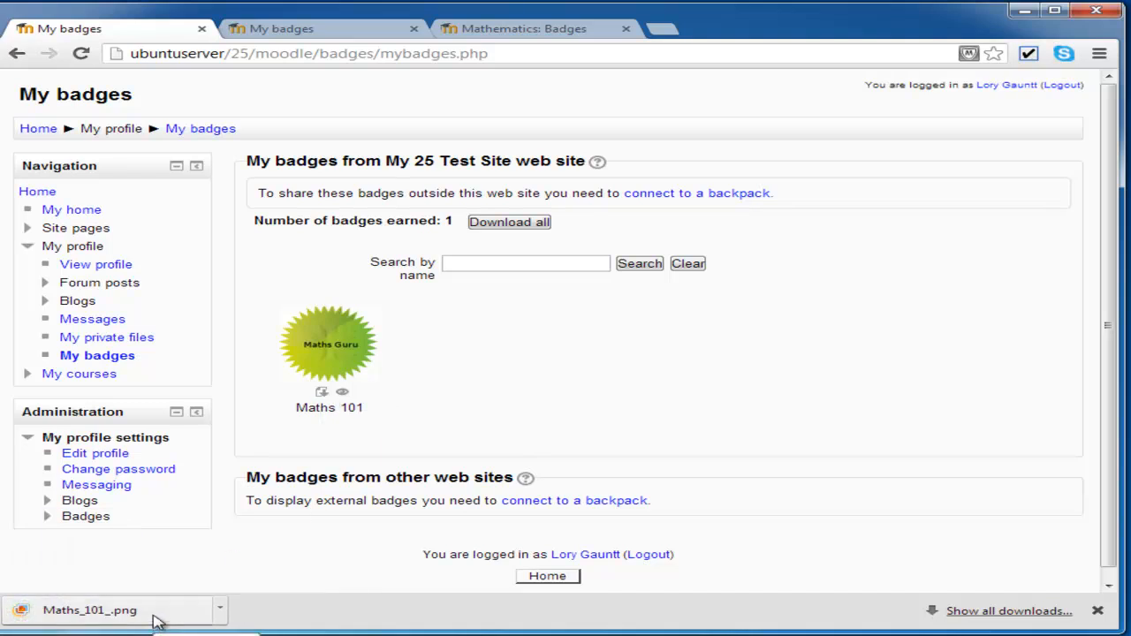
pyautogui.click(88, 610)
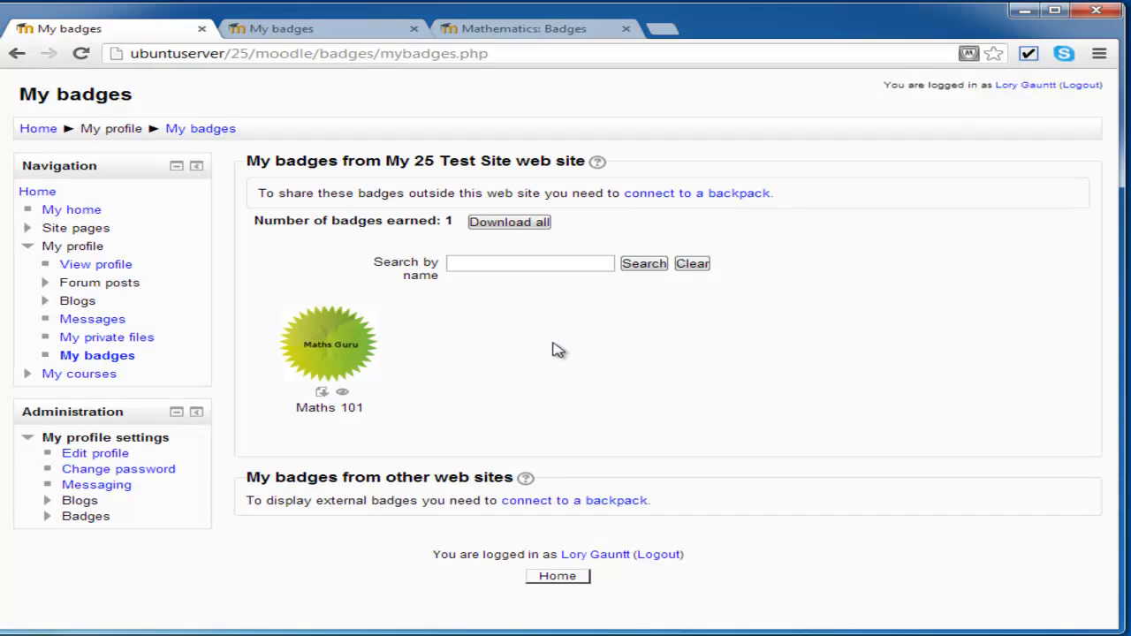
pyautogui.moveTo(555, 364)
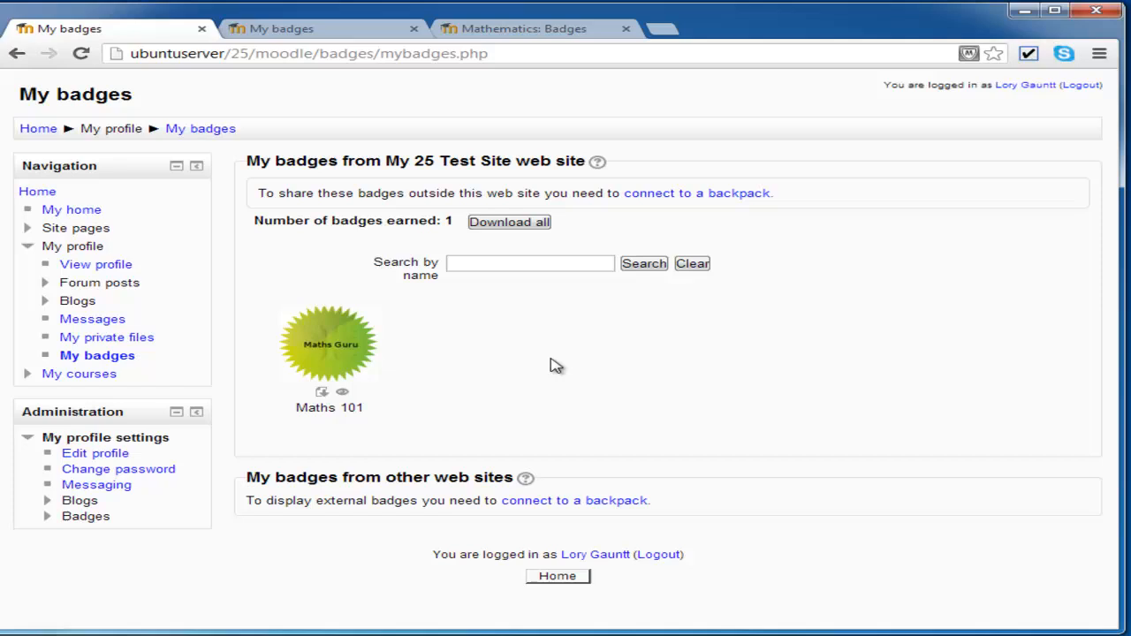
pyautogui.moveTo(396, 344)
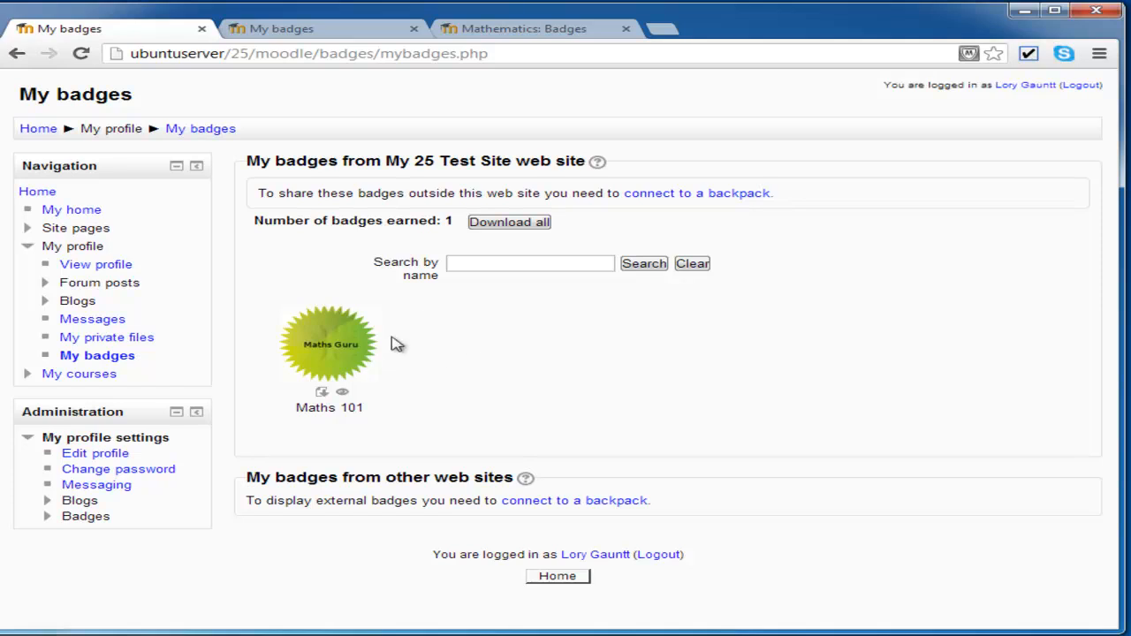
pyautogui.moveTo(508, 371)
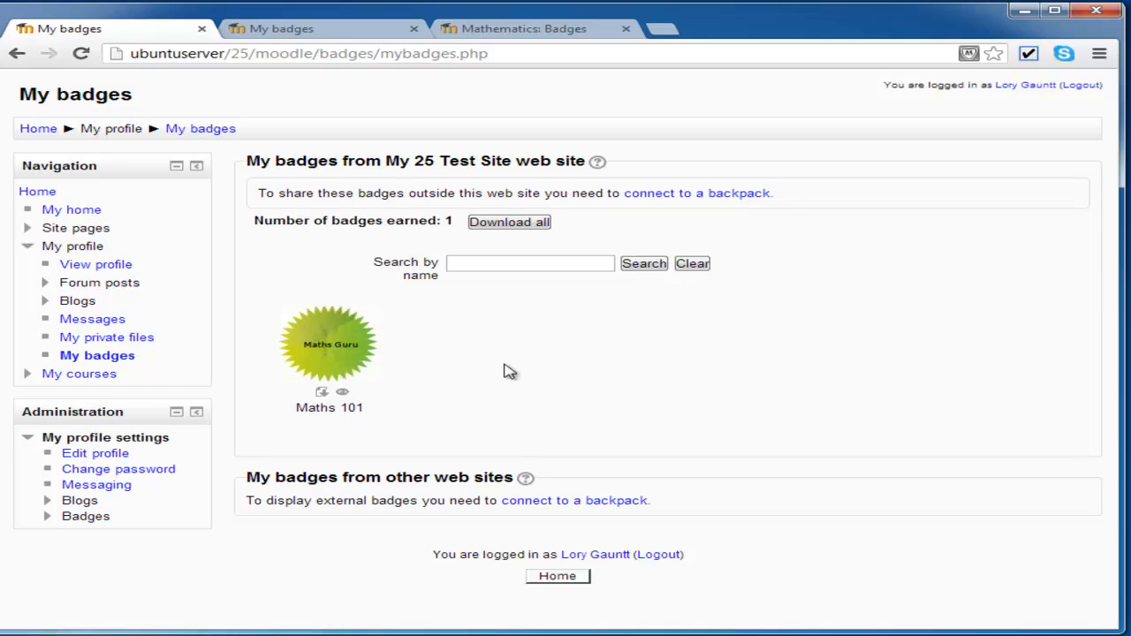
pyautogui.moveTo(557, 193)
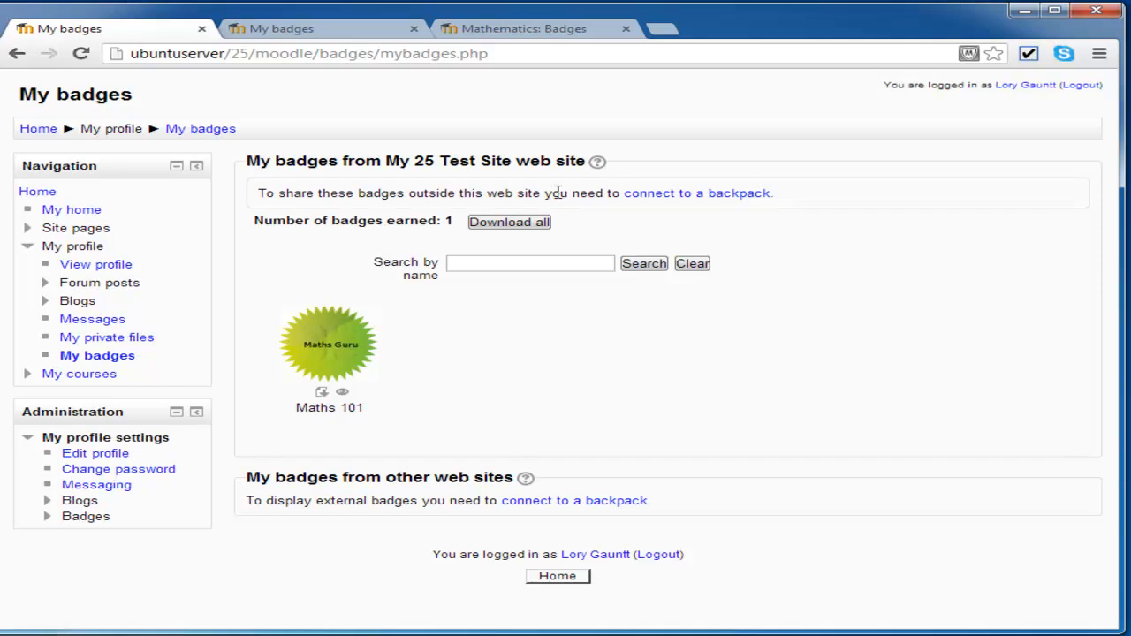